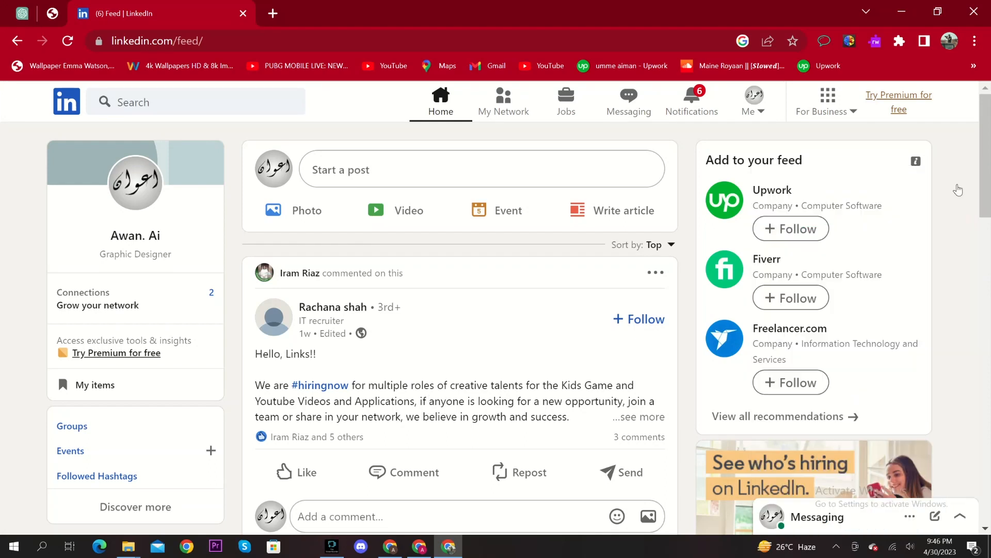
{"action": "mouse_move", "coordinate": [227, 244]}
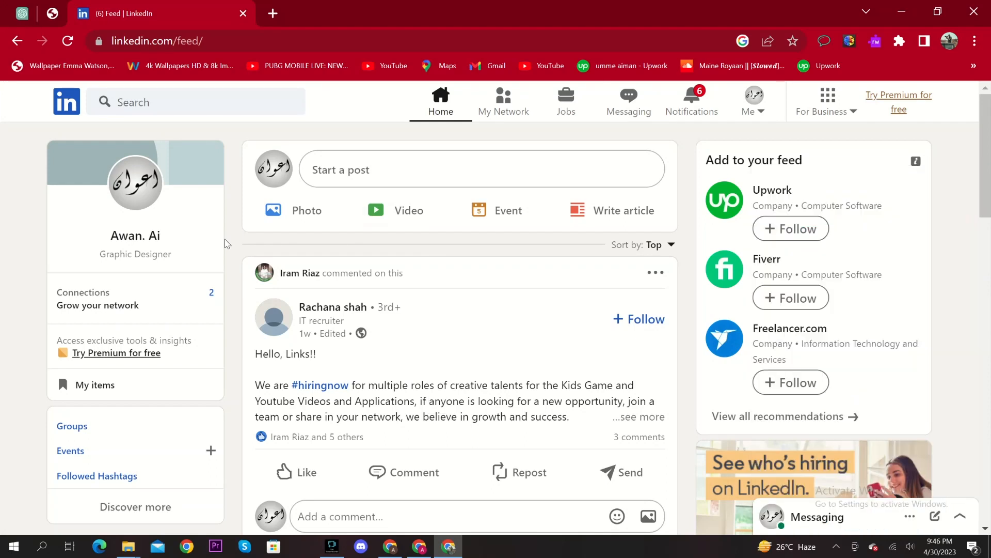
{"action": "mouse_move", "coordinate": [217, 253]}
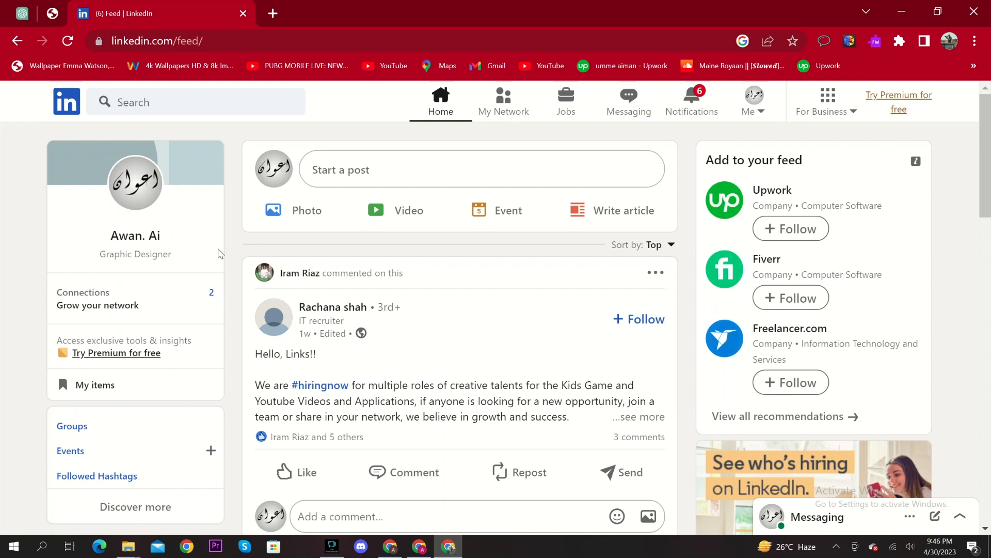
{"action": "mouse_move", "coordinate": [215, 140]}
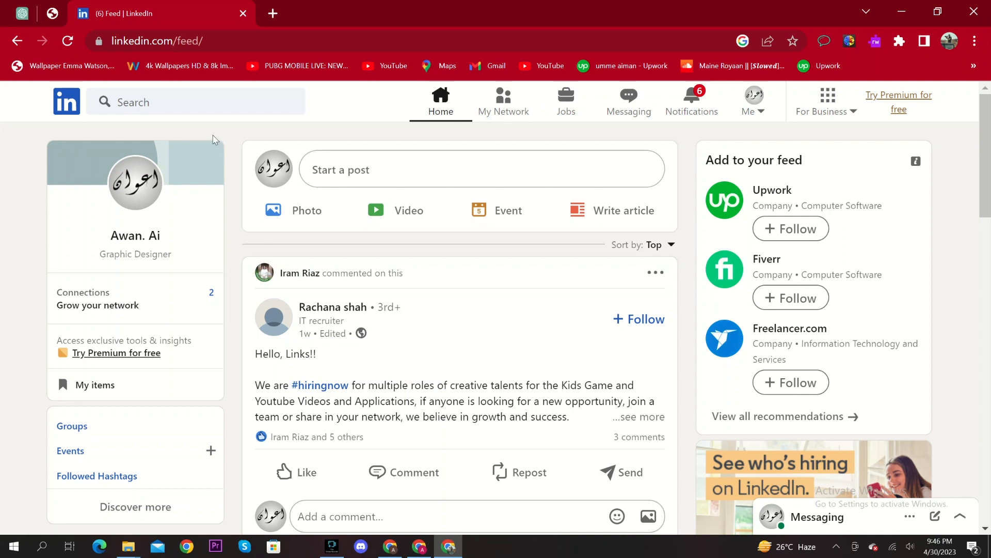
{"action": "mouse_move", "coordinate": [533, 292]}
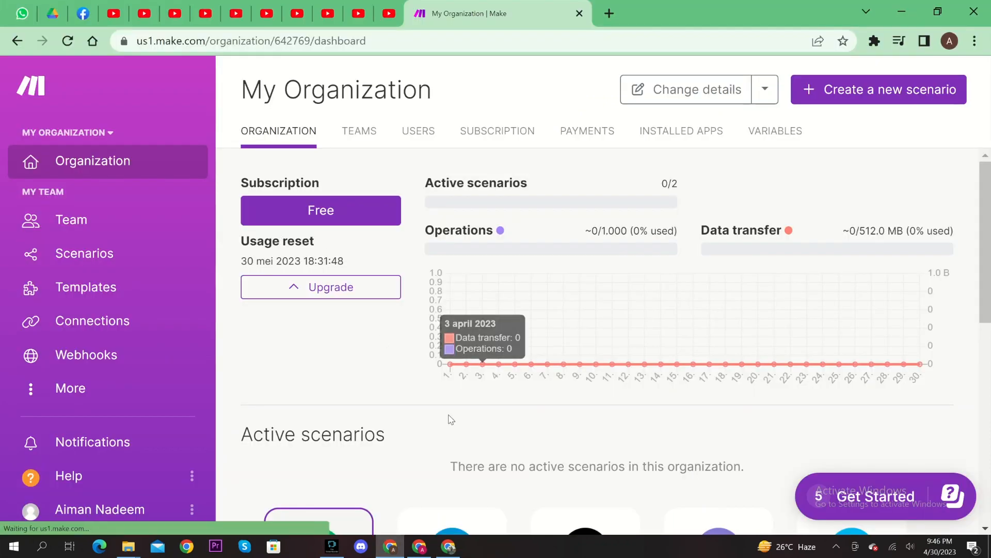
{"action": "mouse_move", "coordinate": [337, 375]}
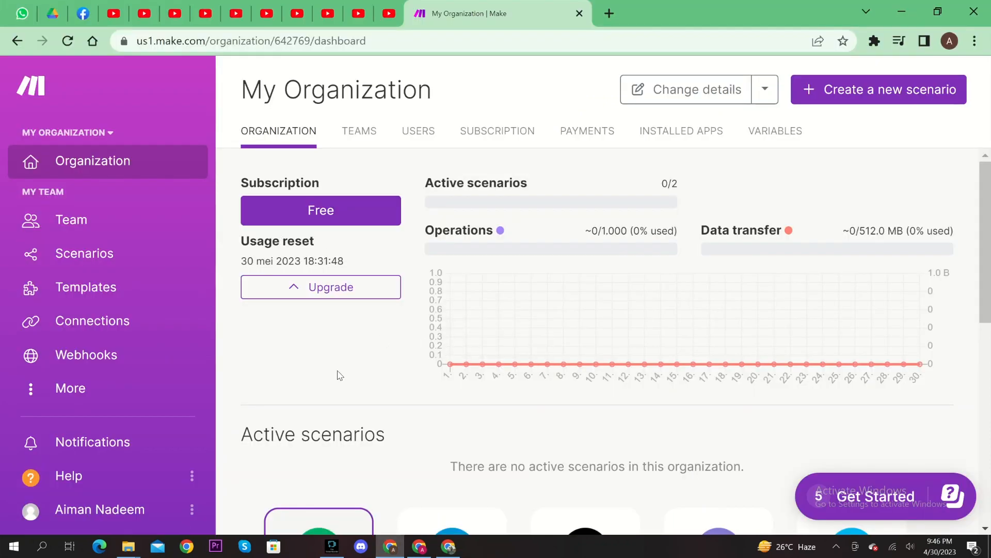
{"action": "mouse_move", "coordinate": [329, 374]}
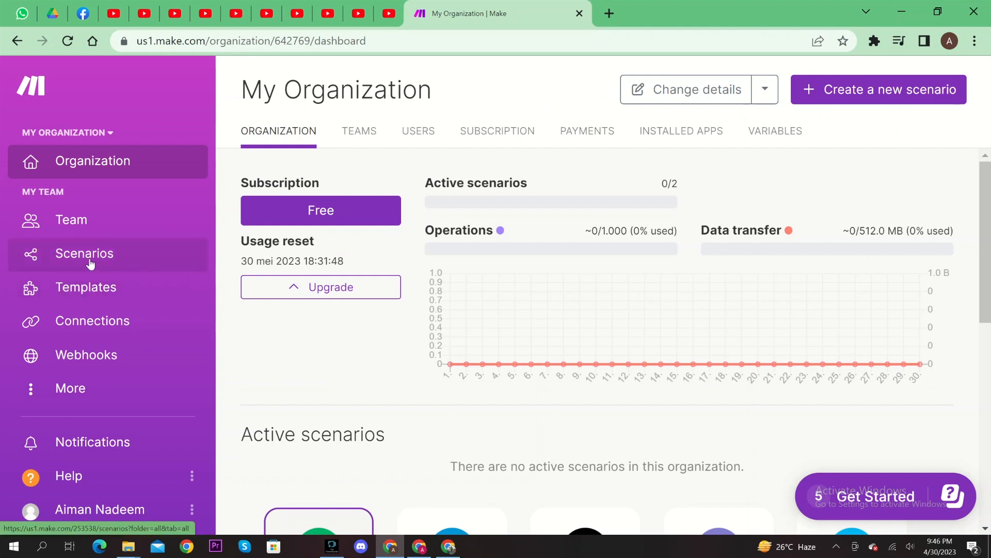
Step: Go to Scenarios from the left sidebar to view all scenarios
{"action": "left_click", "coordinate": [83, 253]}
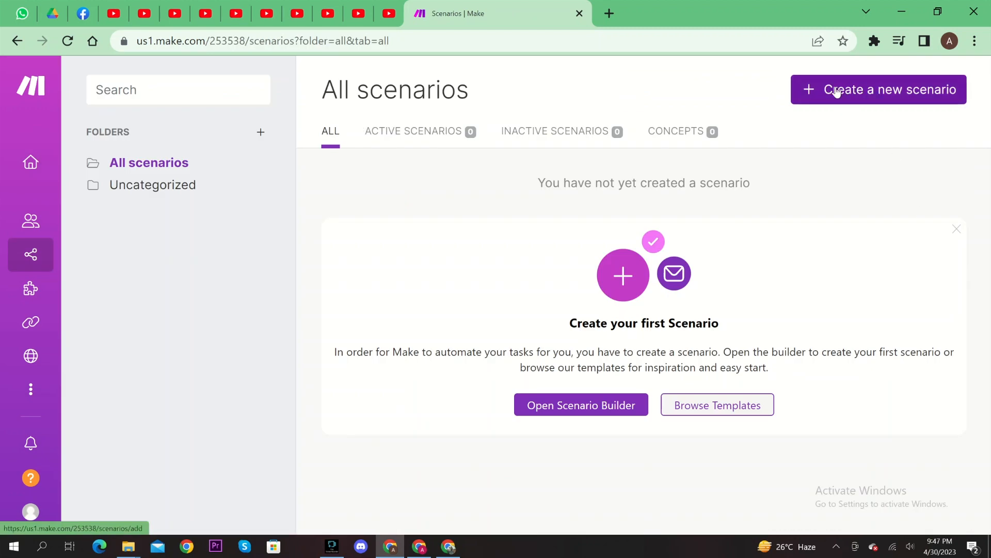
Step: Create a new scenario and choose LinkedIn Lead Gen Forms as the first module's app
{"action": "left_click", "coordinate": [878, 89]}
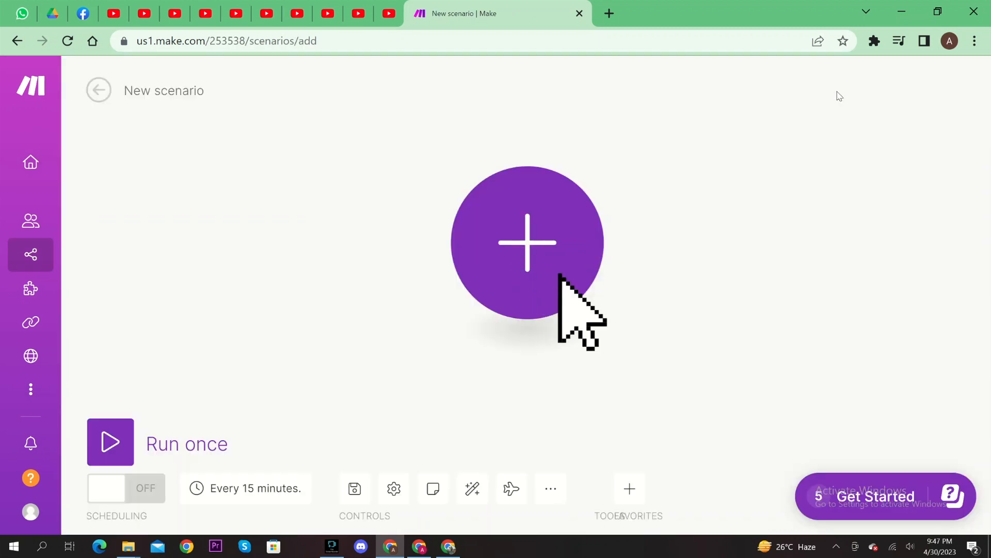
{"action": "mouse_move", "coordinate": [526, 224]}
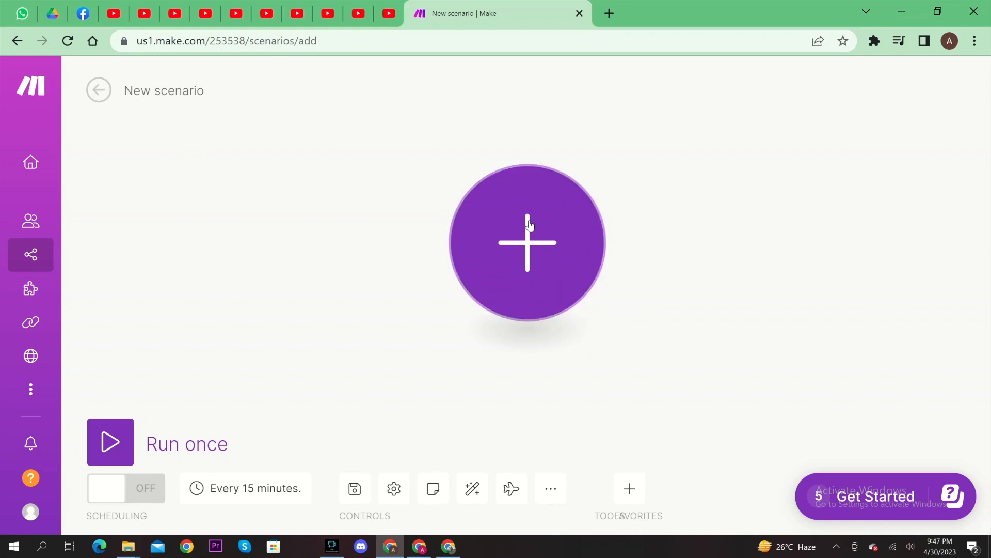
{"action": "left_click", "coordinate": [526, 242]}
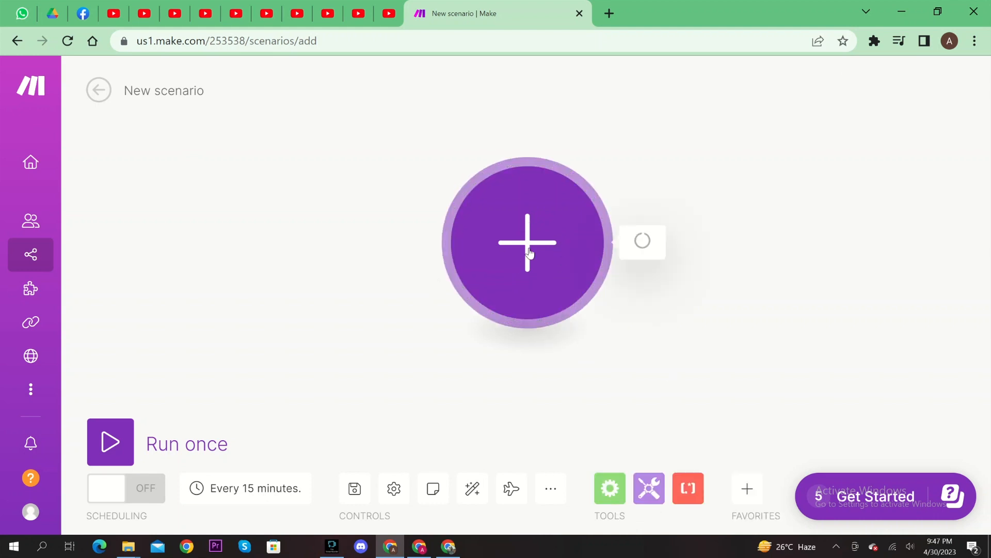
{"action": "left_click", "coordinate": [527, 242]}
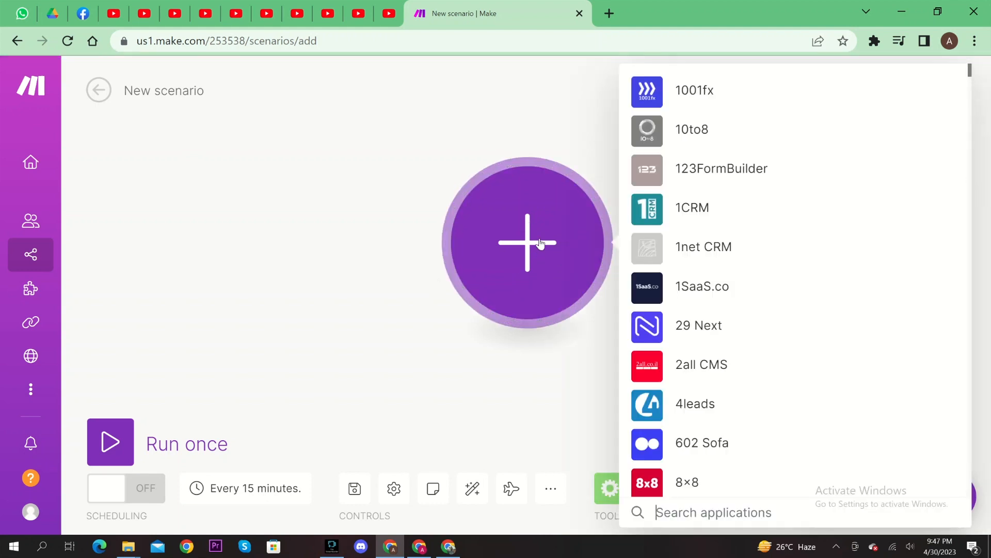
{"action": "type", "text": "linkedin"}
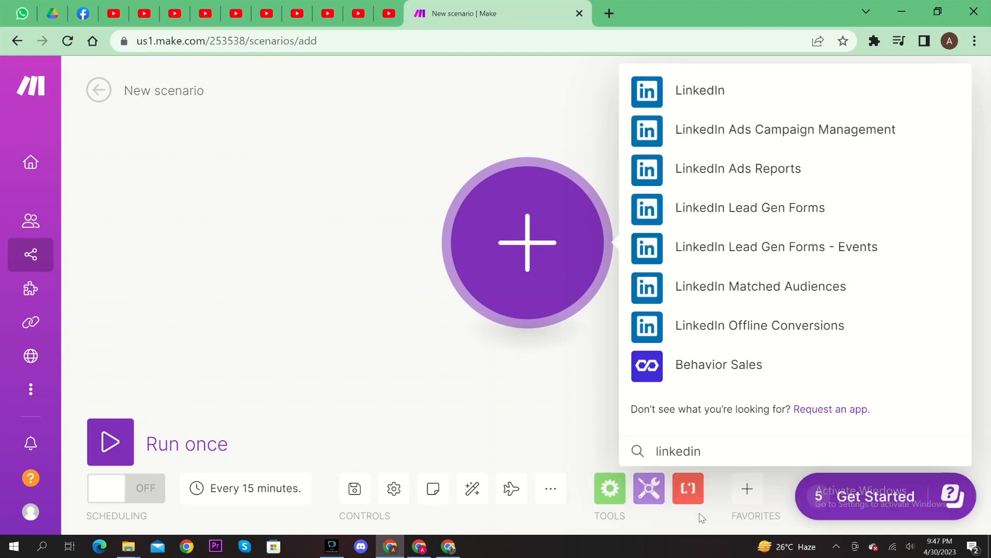
{"action": "left_click", "coordinate": [750, 208]}
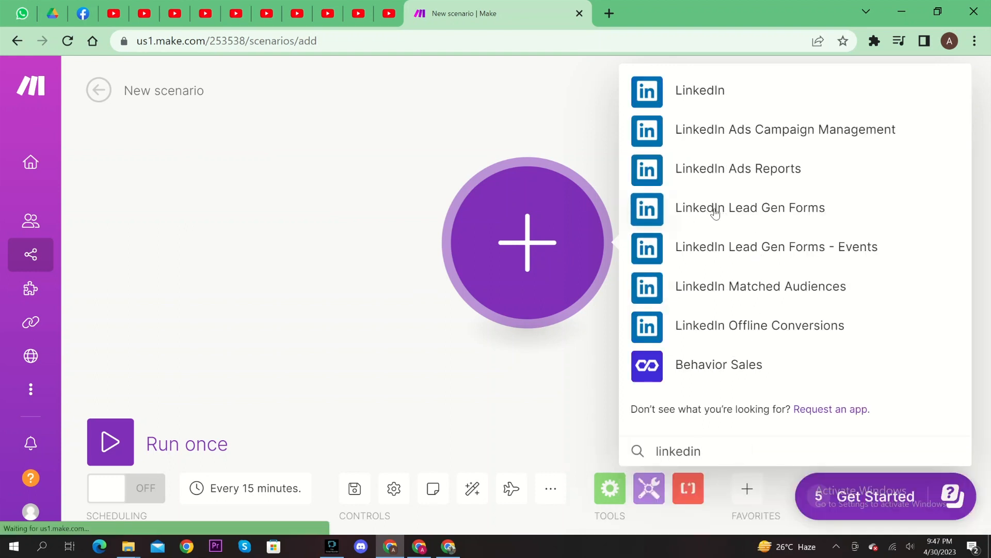
{"action": "left_click", "coordinate": [749, 208]}
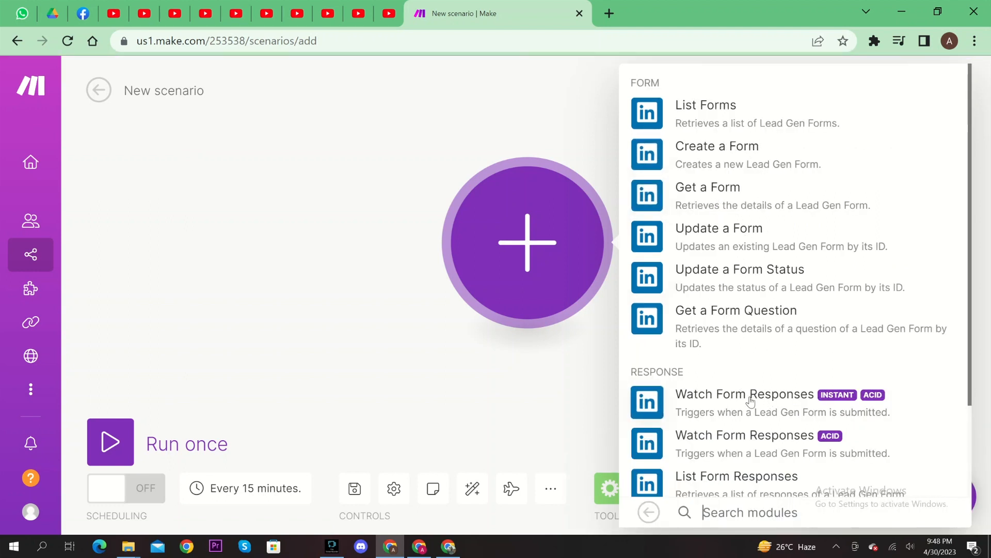
Step: Select the Watch Form Responses trigger and cancel the webhook setup for now
{"action": "left_click", "coordinate": [744, 394]}
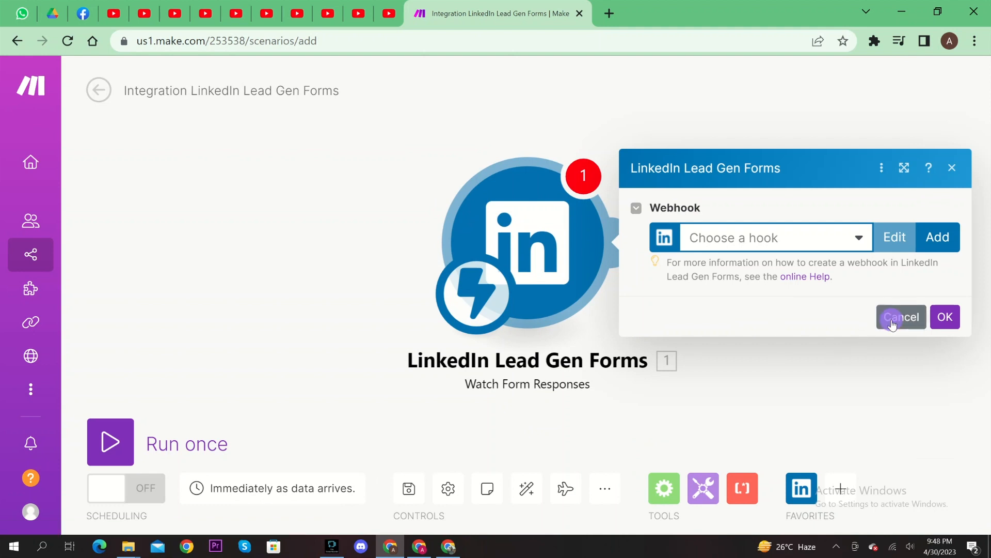
{"action": "left_click", "coordinate": [900, 317]}
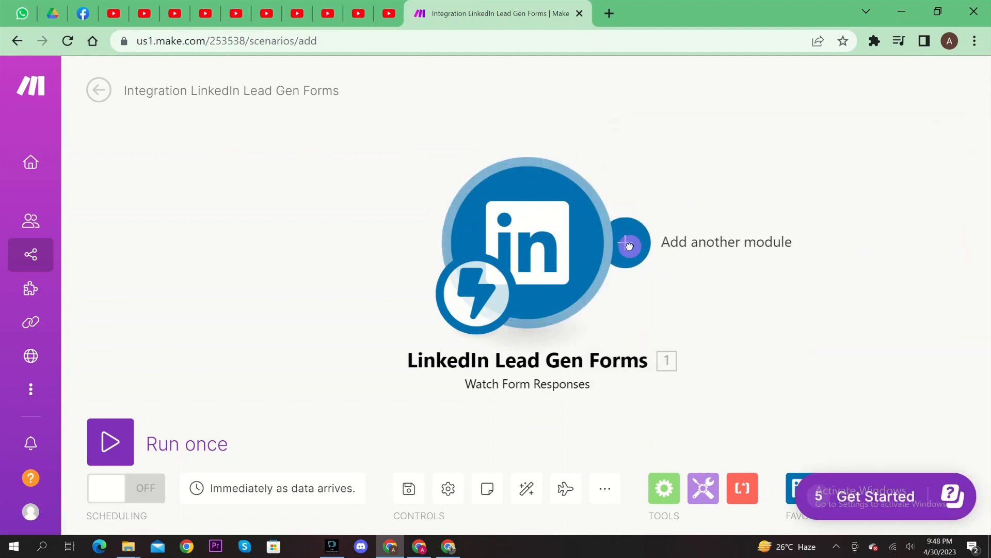
Step: Add a Microsoft 365 Email 'Create and Send a Message' module after the trigger by searching 'outlo'
{"action": "left_click", "coordinate": [629, 245]}
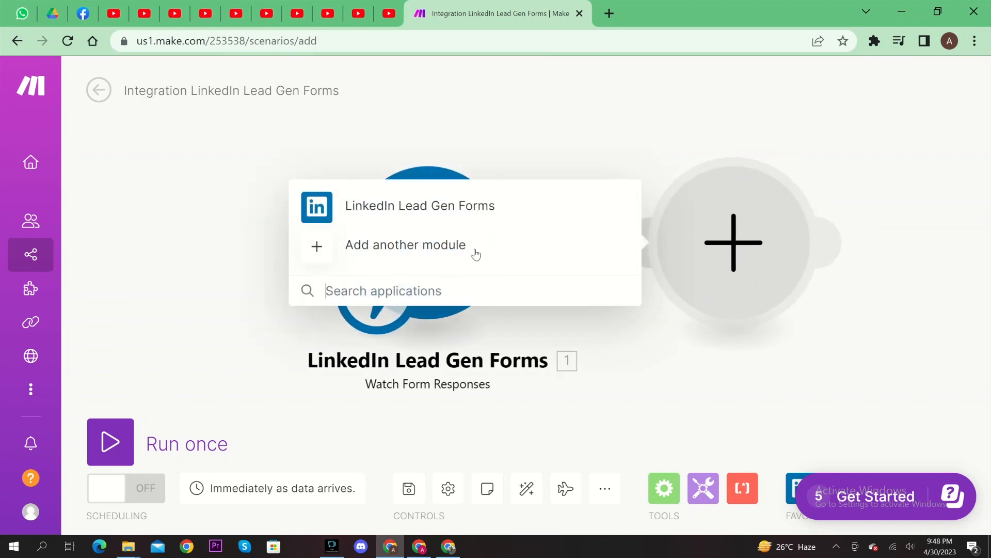
{"action": "type", "text": "o"}
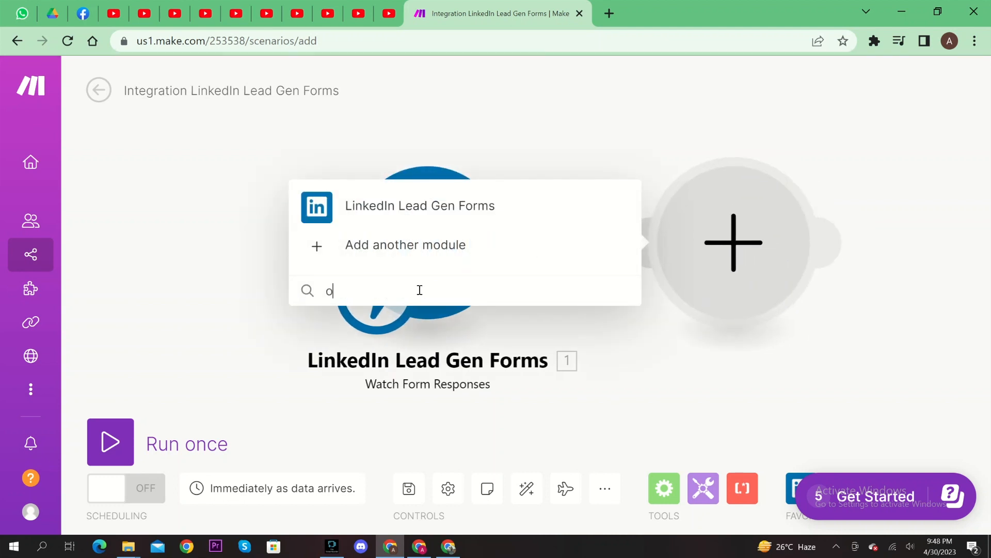
{"action": "type", "text": "utlo"}
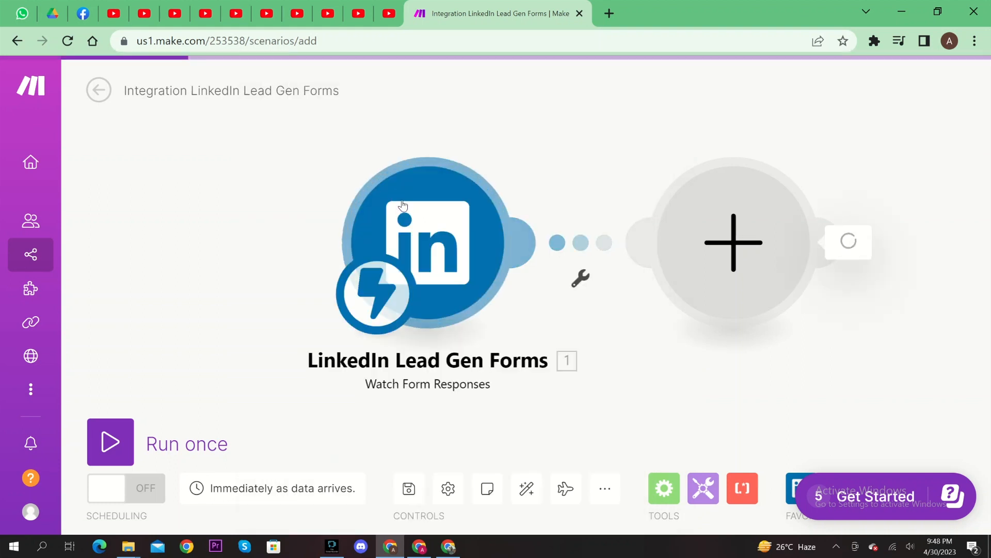
{"action": "left_click", "coordinate": [733, 241]}
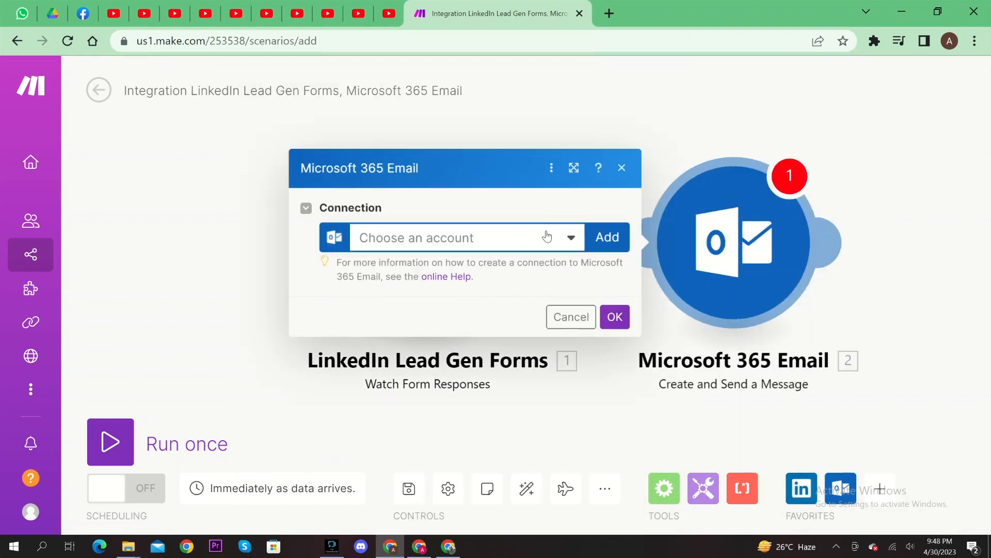
Step: Add and save 'My Microsoft connection', then confirm; verification fails with a no refresh token error
{"action": "left_click", "coordinate": [607, 236]}
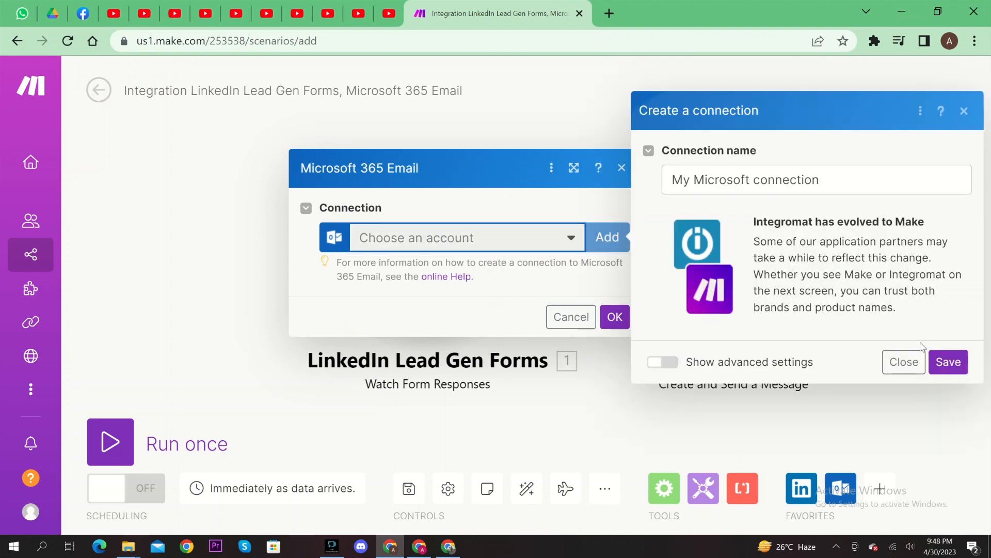
{"action": "left_click", "coordinate": [948, 361]}
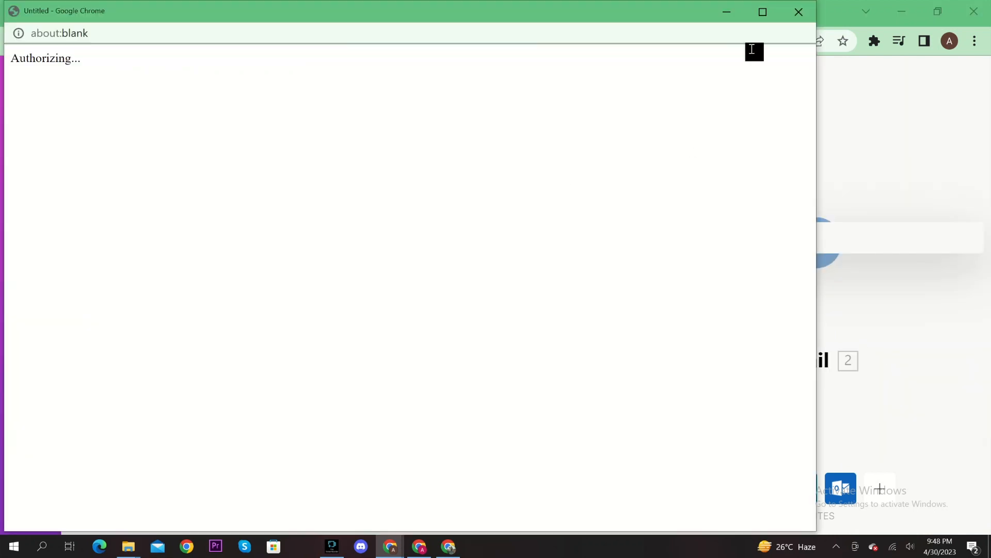
{"action": "left_click", "coordinate": [613, 317]}
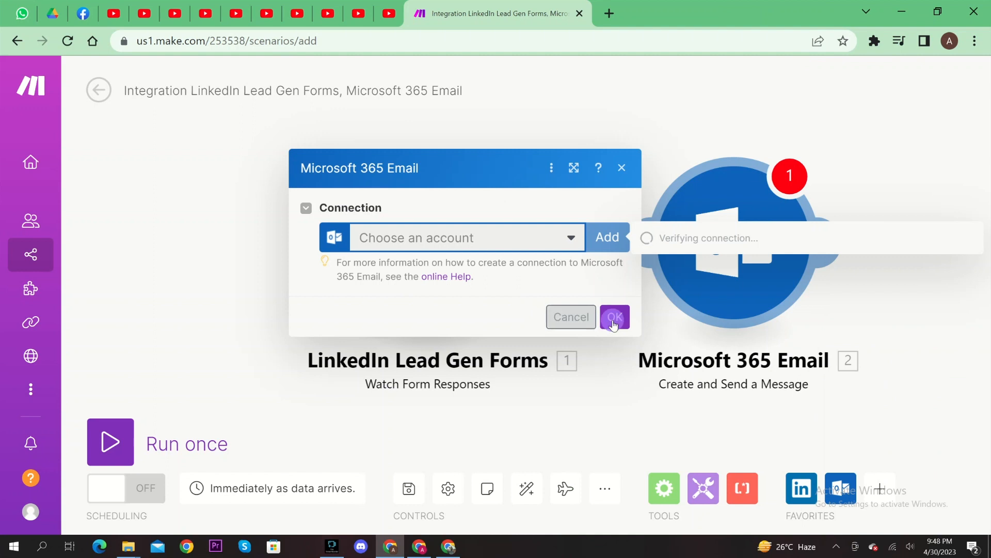
{"action": "left_click", "coordinate": [613, 317]}
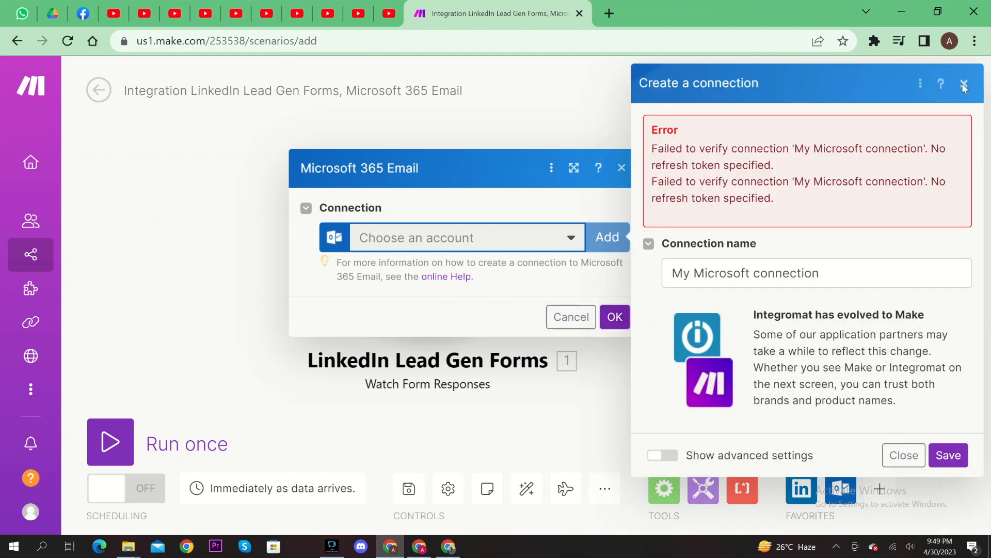